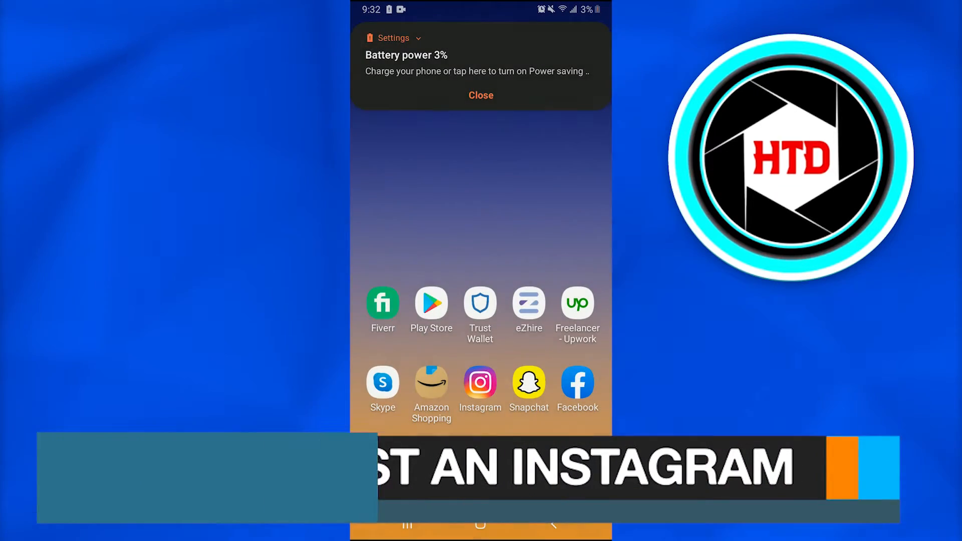
Dismiss the low battery notification on the Android home screen.
left_click(480, 95)
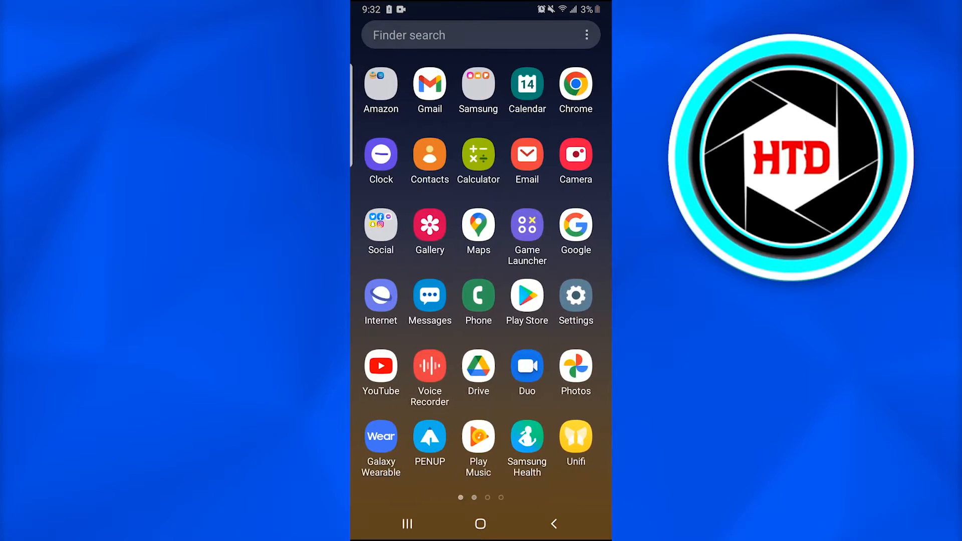
Launch the Instagram app from the phone's app grid.
left_click(380, 229)
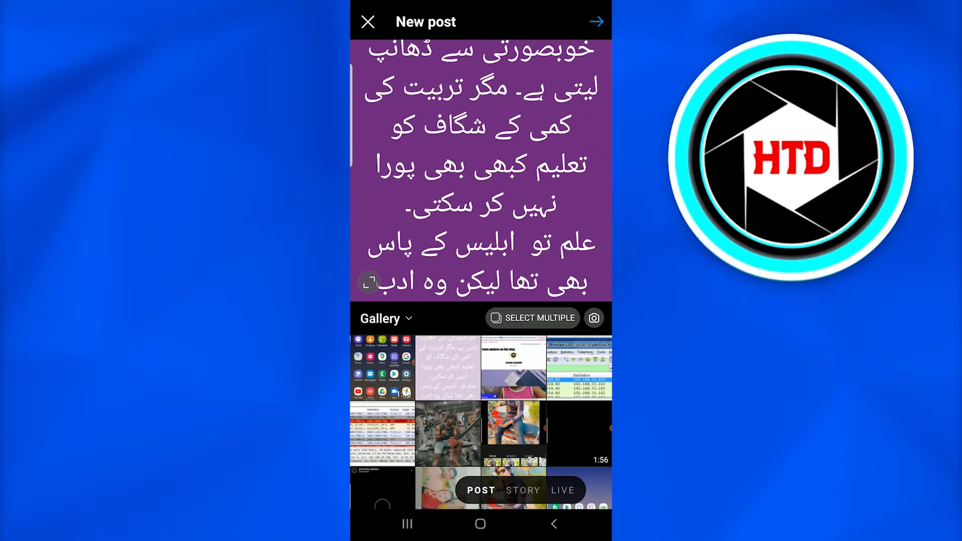
Pick the gym selfie from the Gallery grid and advance past filters to post details.
left_click(447, 422)
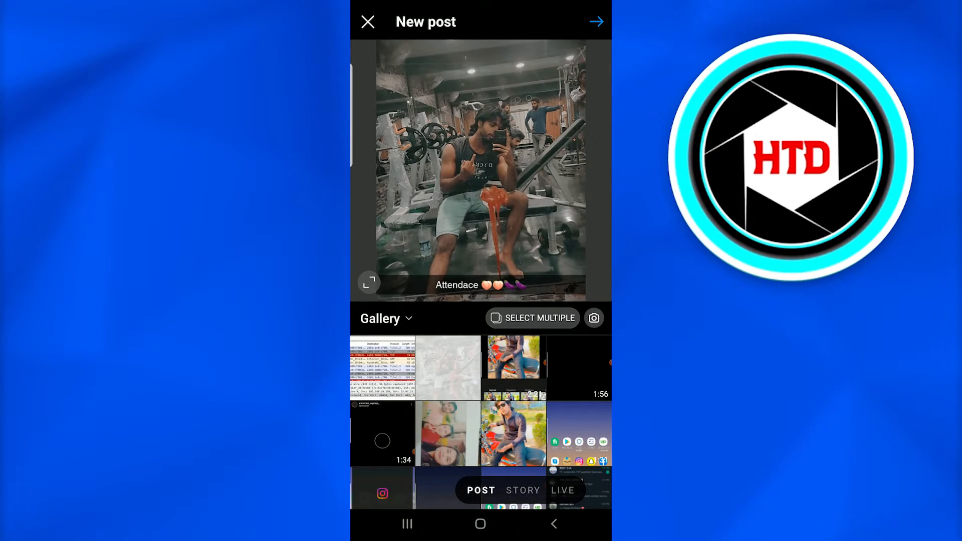
scroll("down", 3)
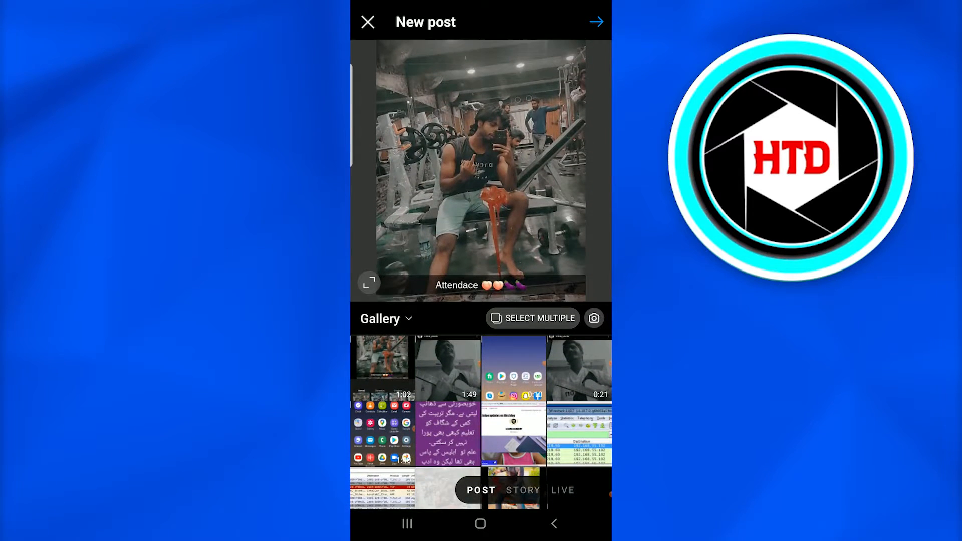
left_click(595, 21)
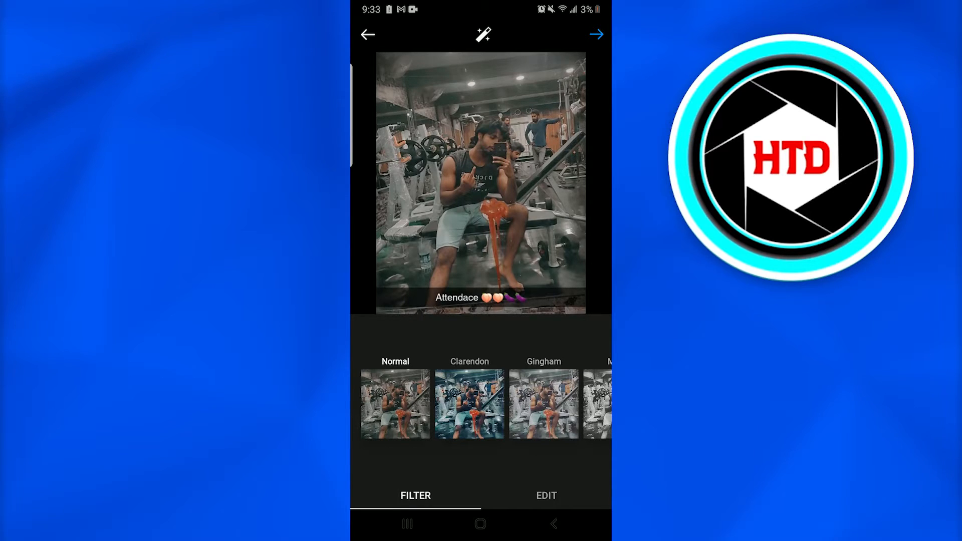
left_click(595, 35)
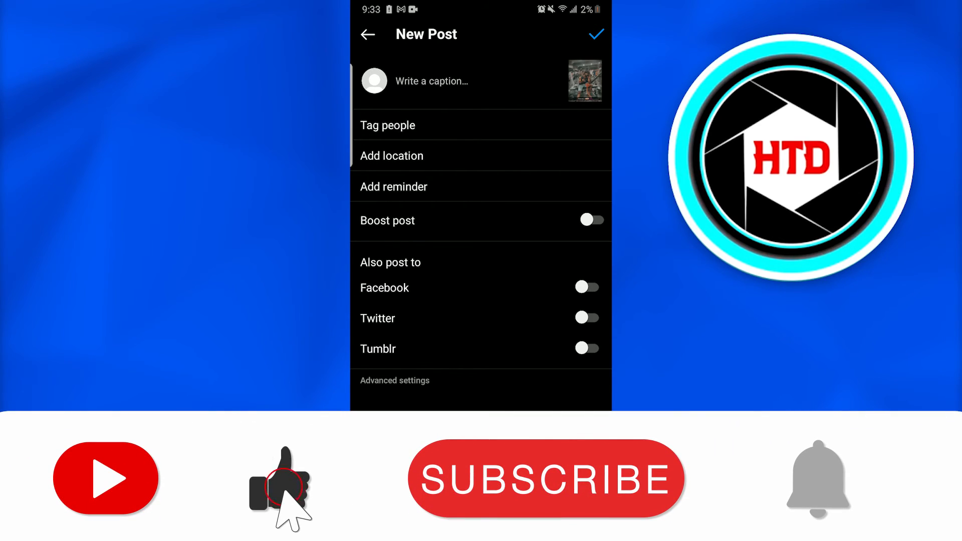
Interact with the New Post details screen, leaving caption and sharing options empty.
left_click(546, 479)
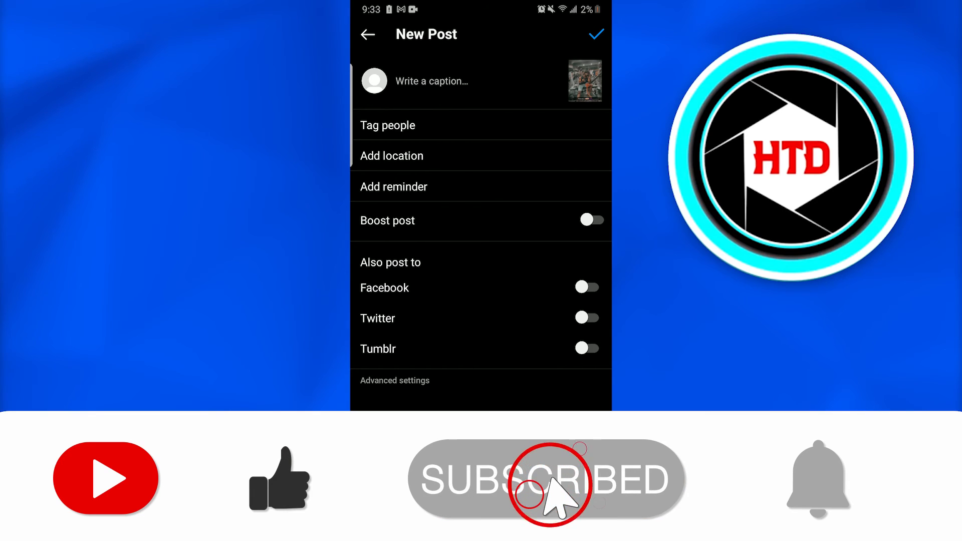
mouse_move(817, 482)
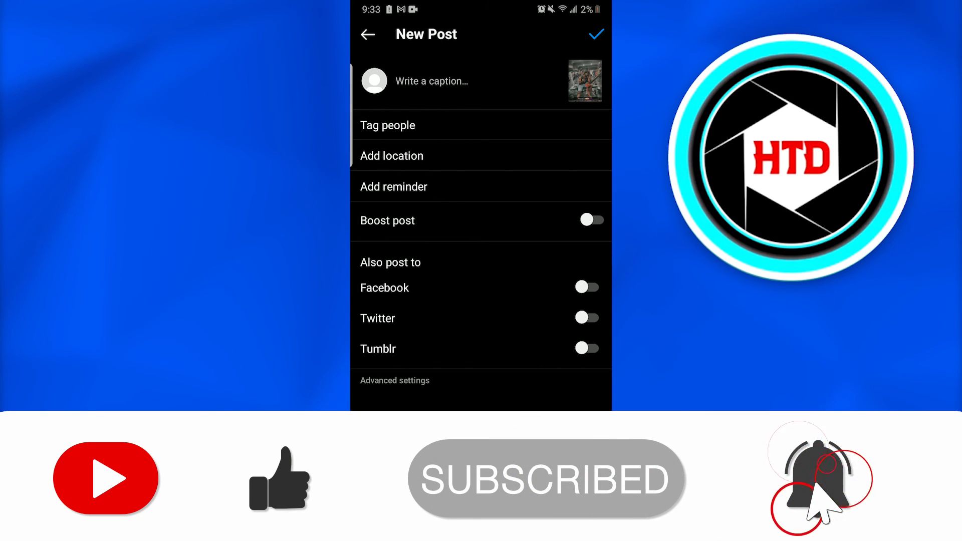